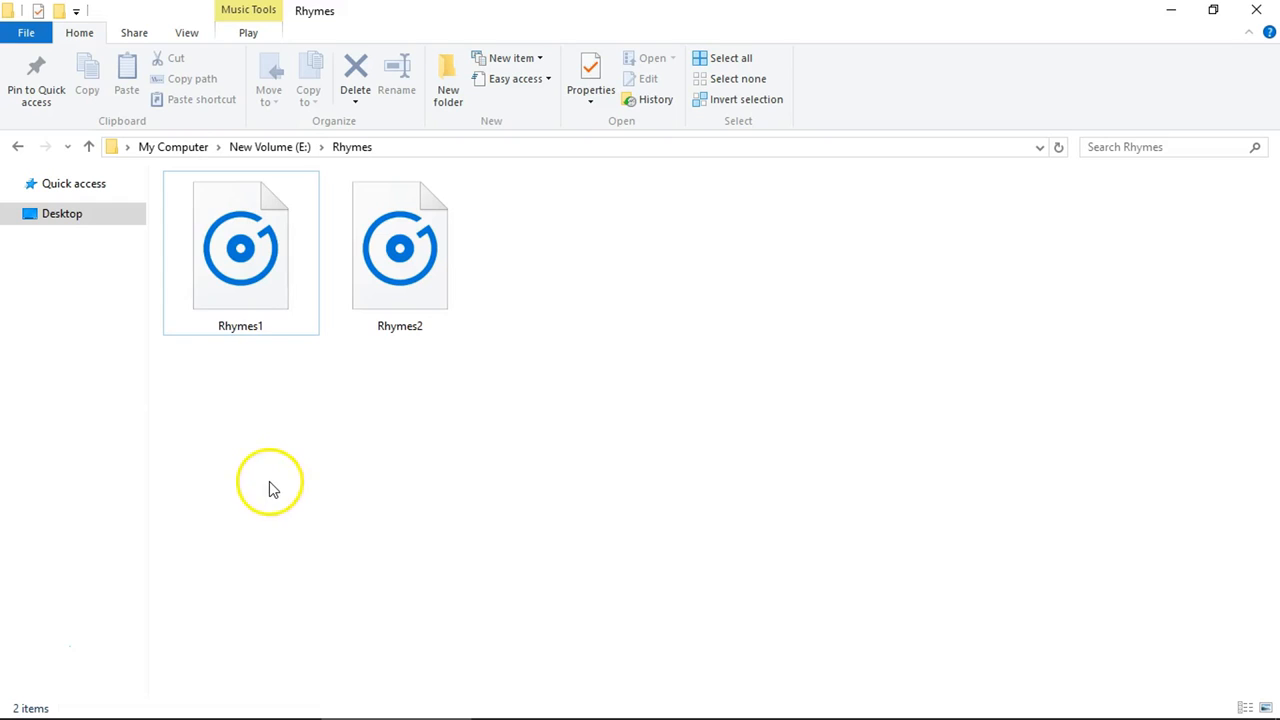
# - Browse the Rhymes folder on drive E: to locate Rhymes1 and Rhymes2 audio files
pyautogui.click(240, 250)
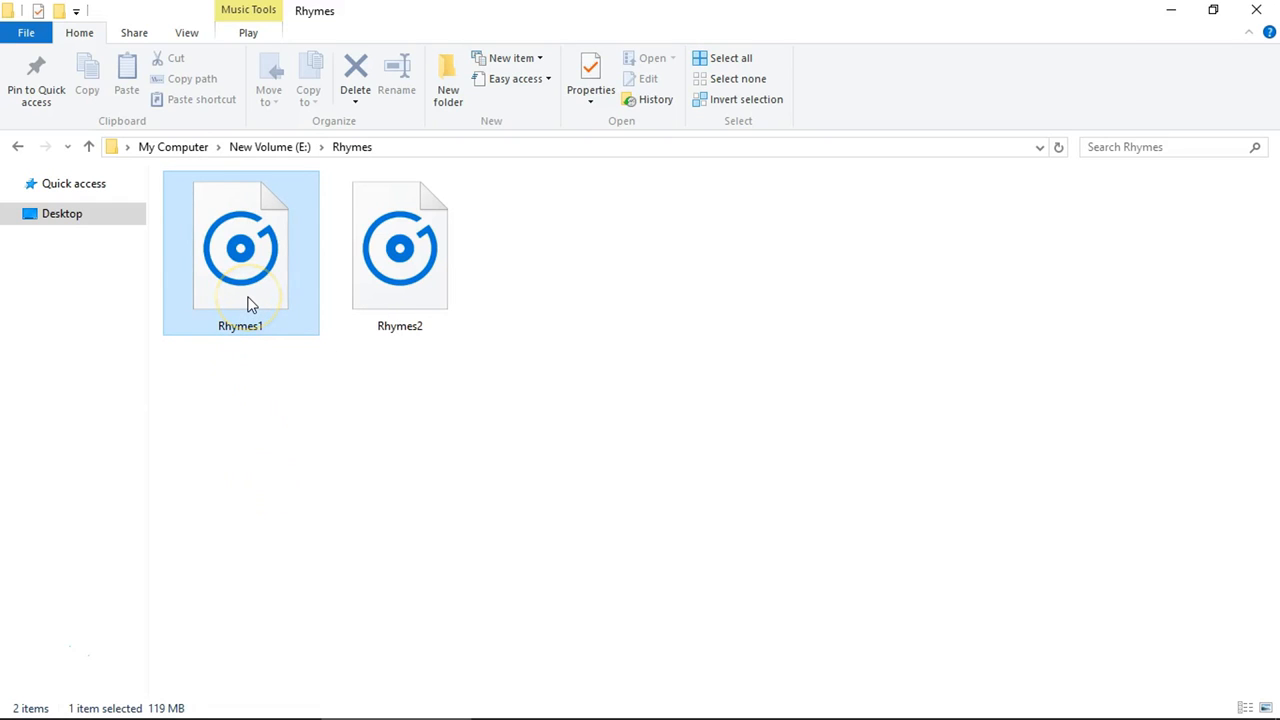
pyautogui.click(400, 244)
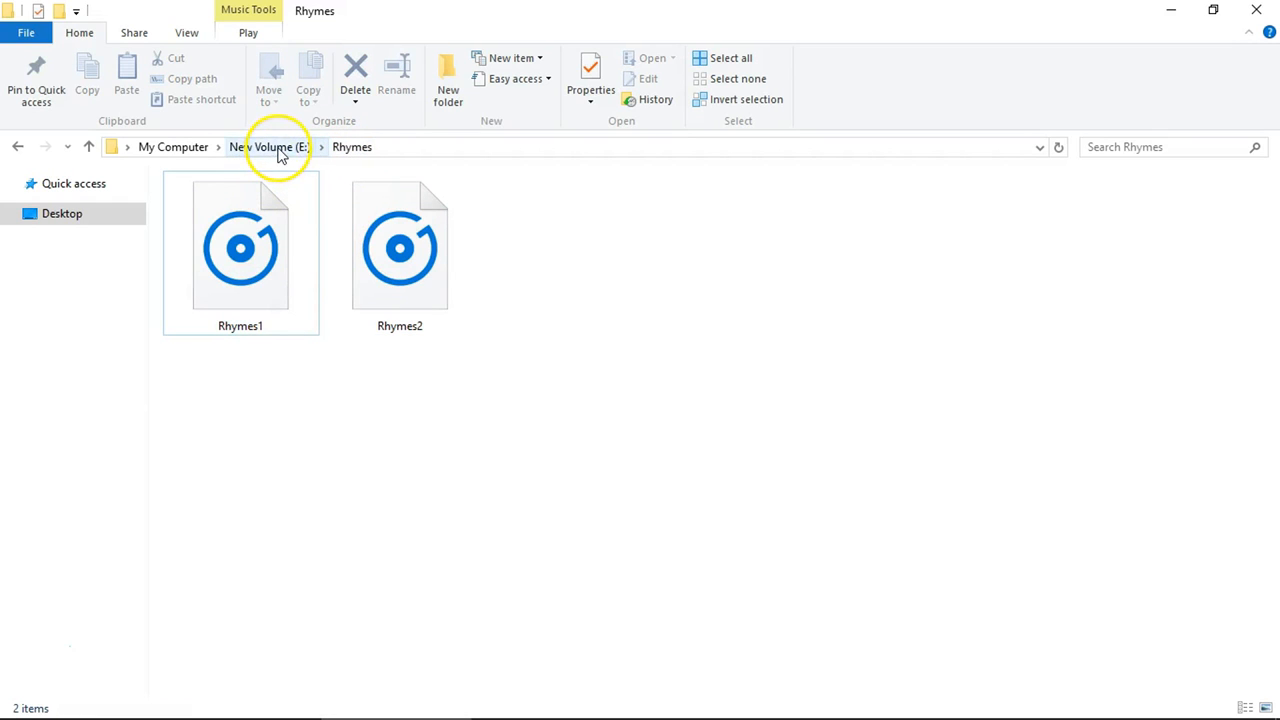
pyautogui.click(268, 148)
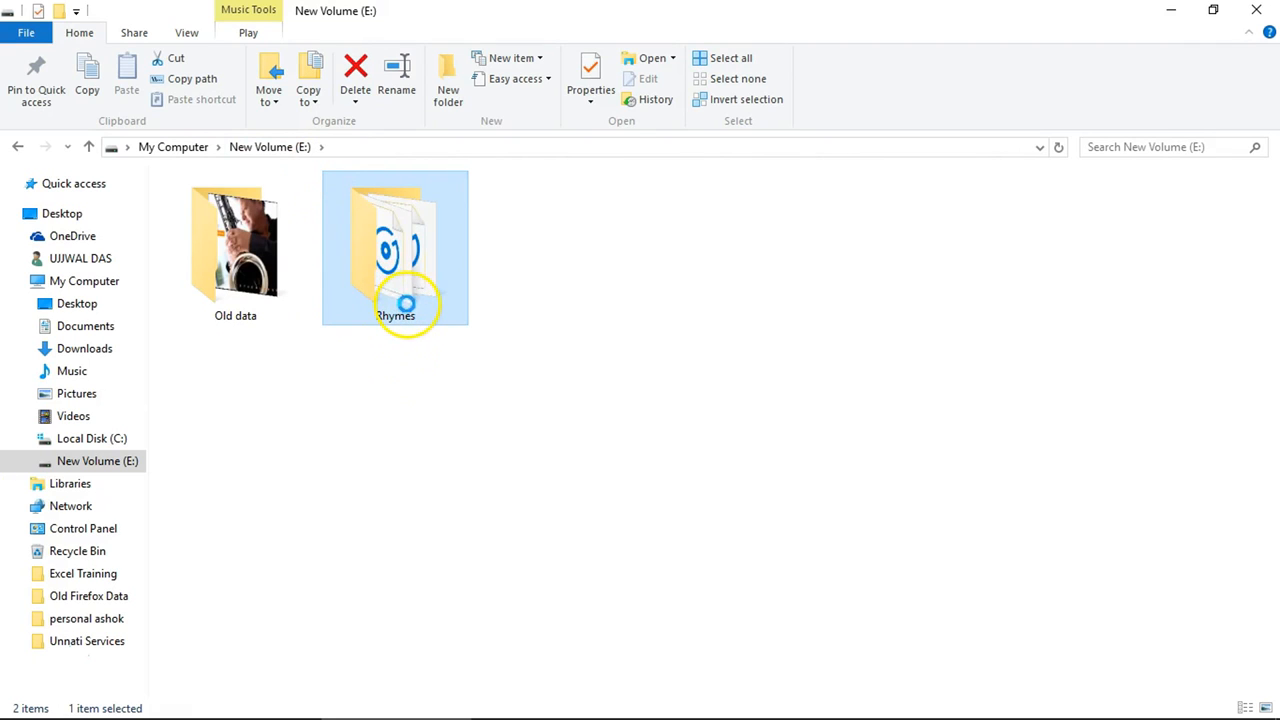
pyautogui.doubleClick(396, 248)
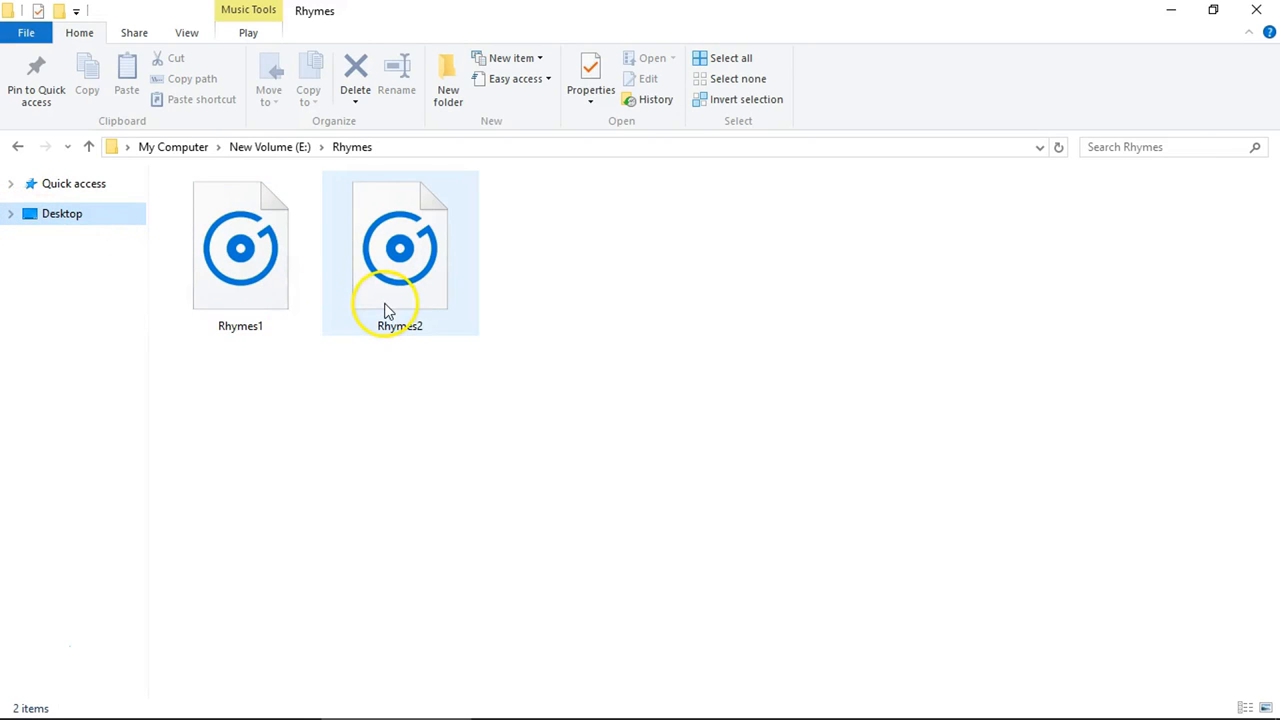
pyautogui.click(388, 476)
pyautogui.write('c')
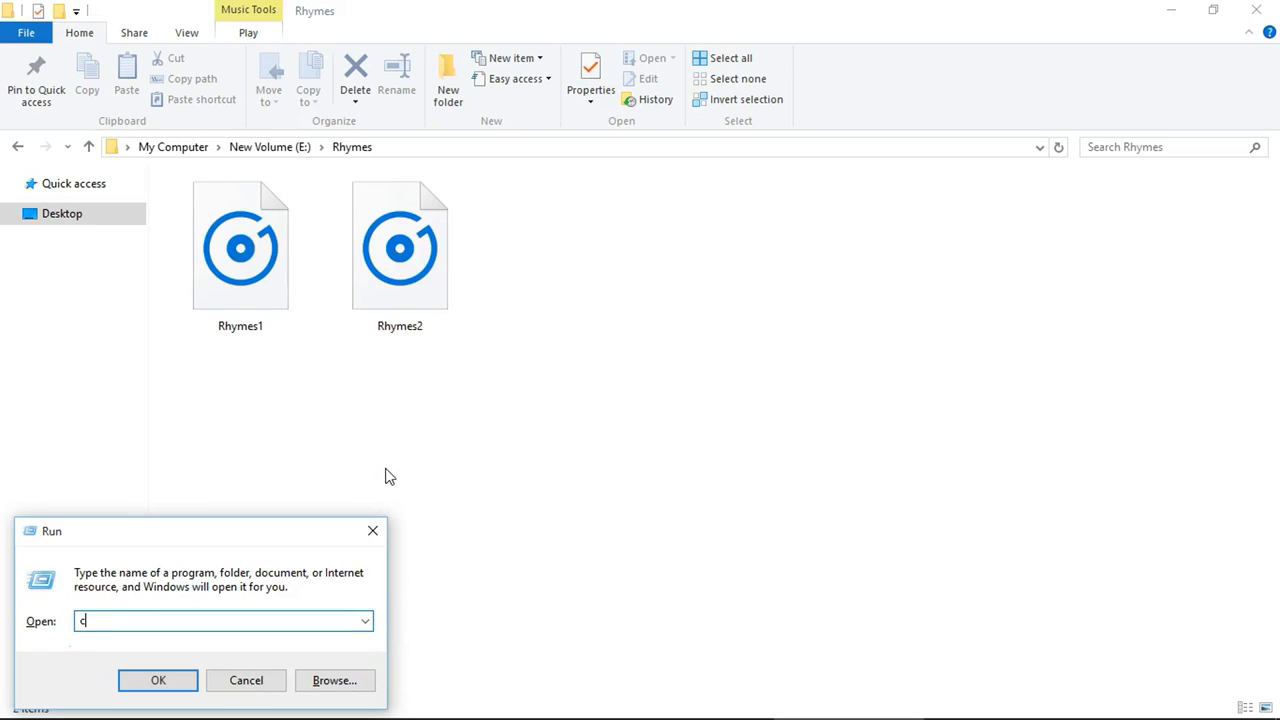
# - Launch Command Prompt by running cmd from the Run dialog
pyautogui.write('md')
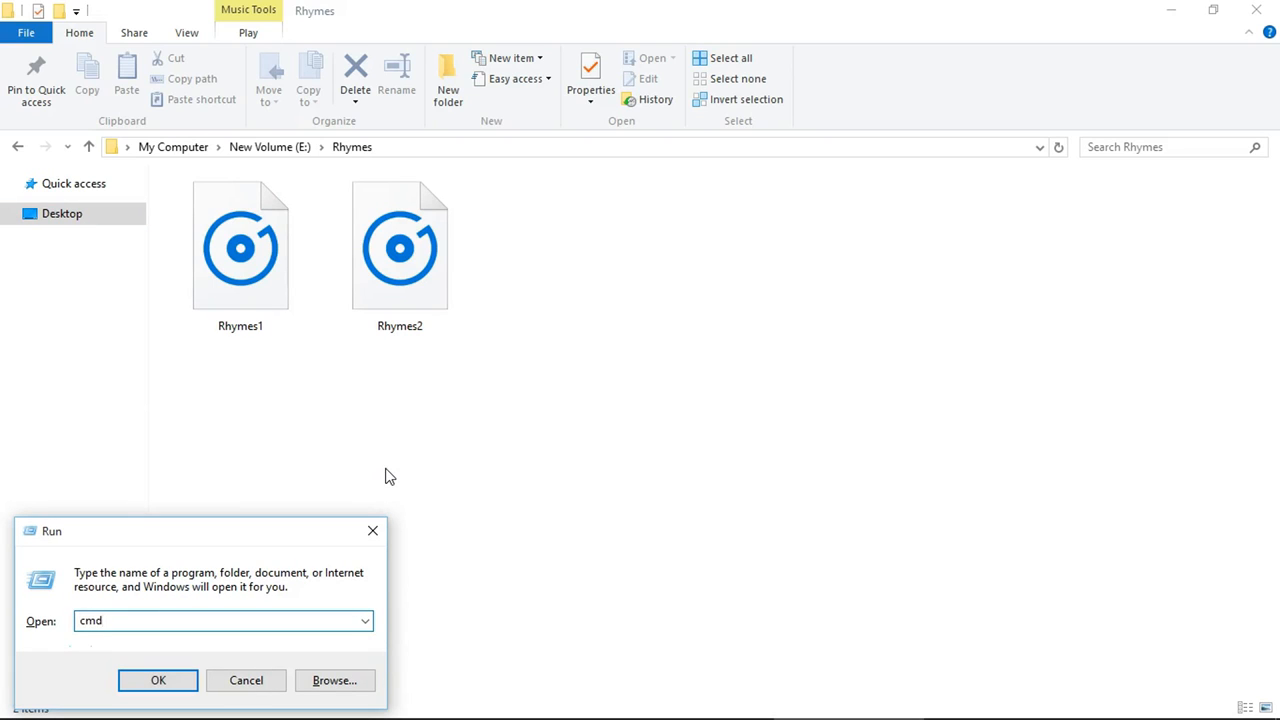
pyautogui.click(158, 680)
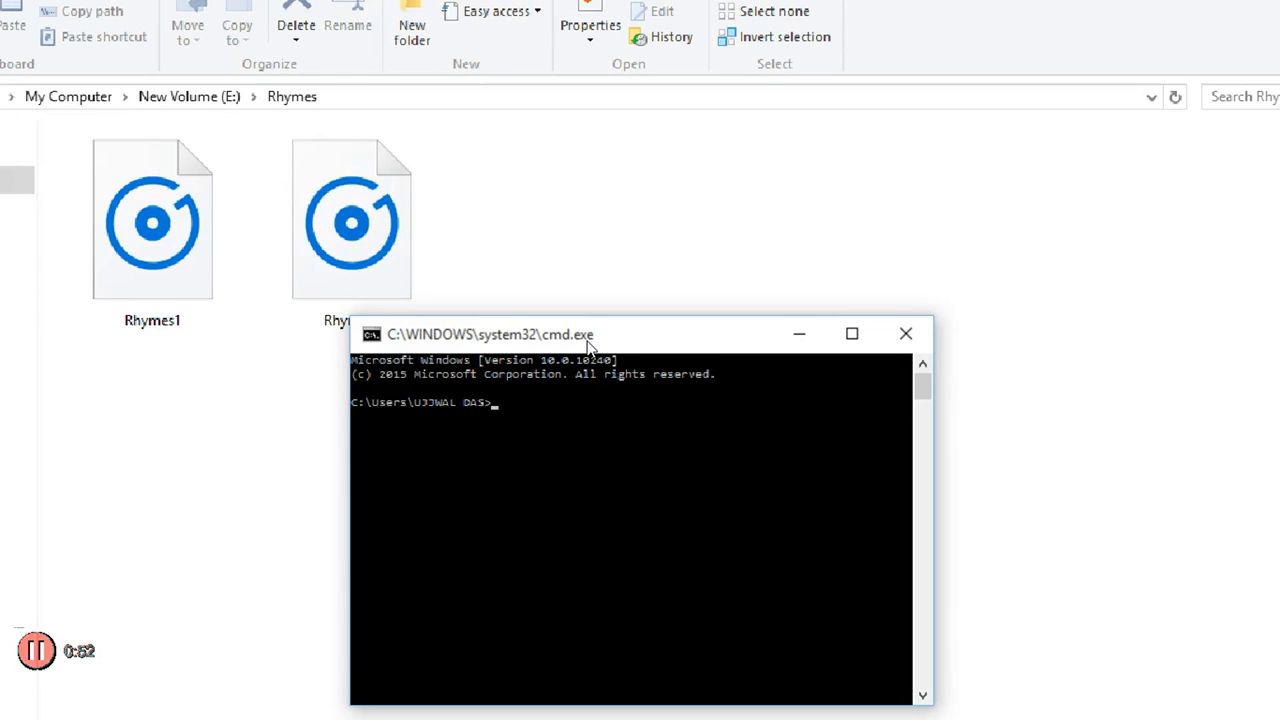
# - Switch the prompt to drive E: and clear the screen with cls
pyautogui.write('E:')
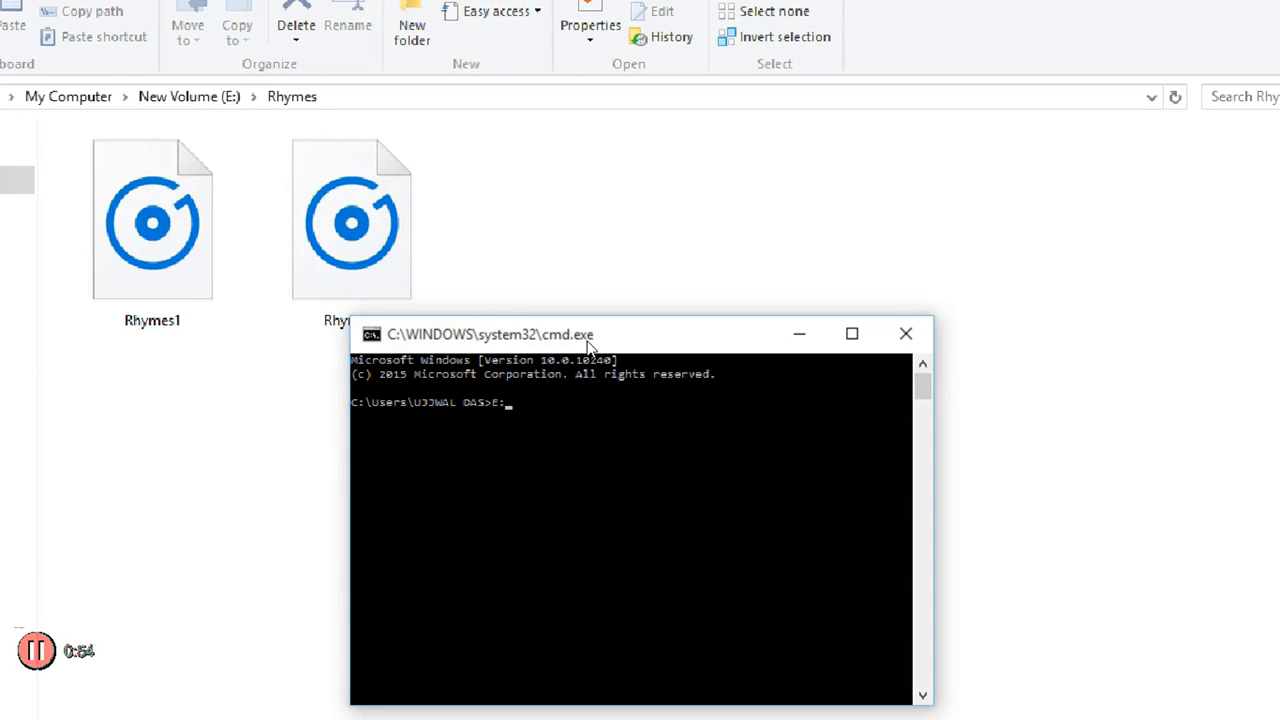
pyautogui.press('enter')
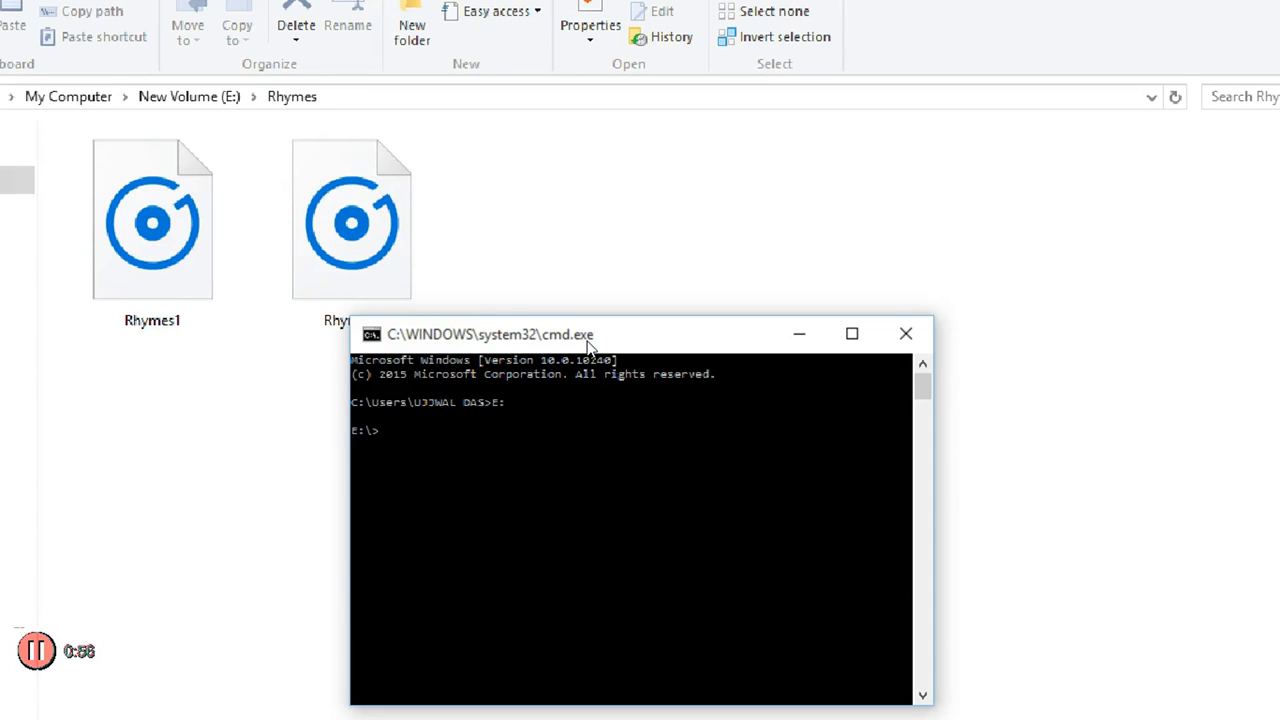
pyautogui.write('lcs')
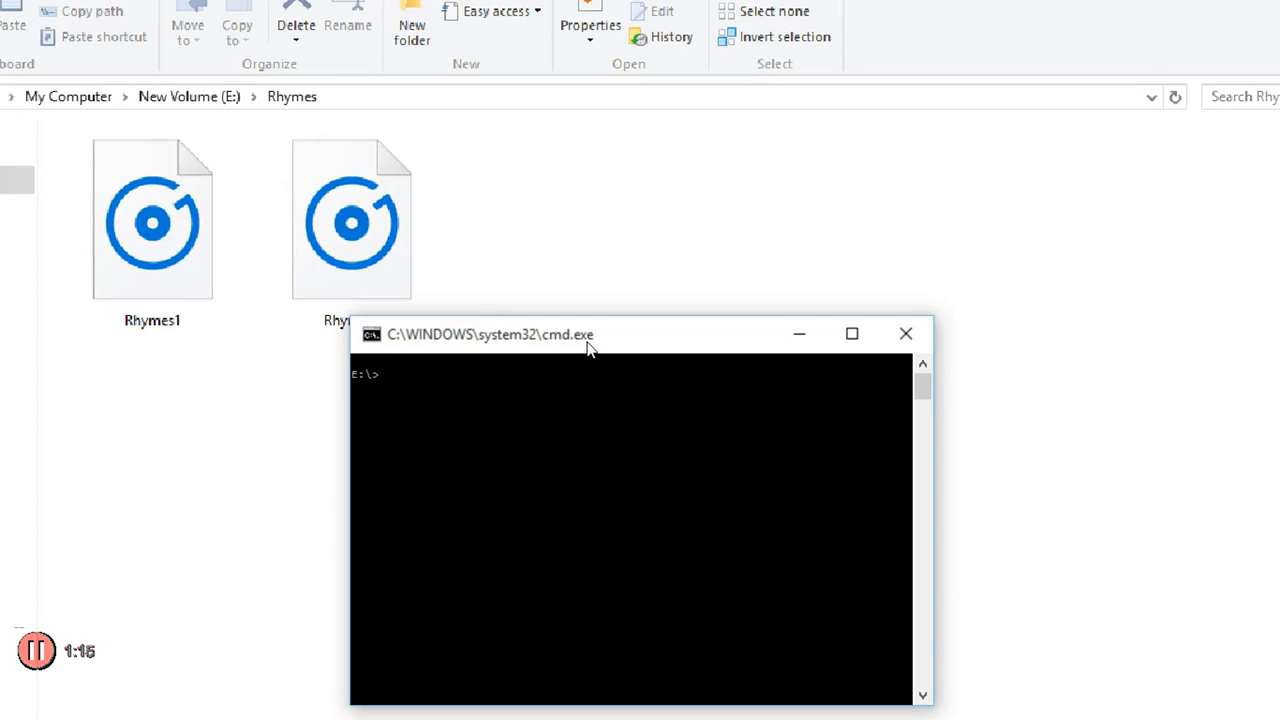
# - Change into the Rhymes folder, giving the E:\Rhymes> prompt
pyautogui.write('cd Rh')
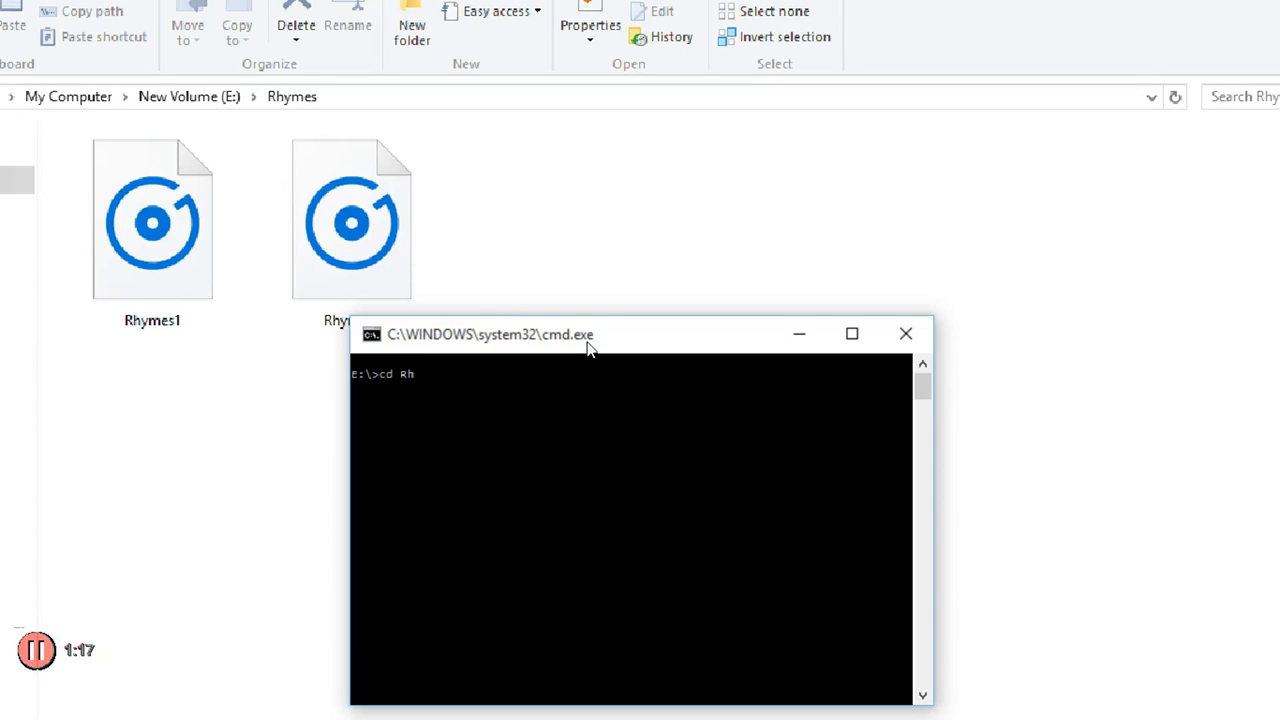
pyautogui.press('Enter')
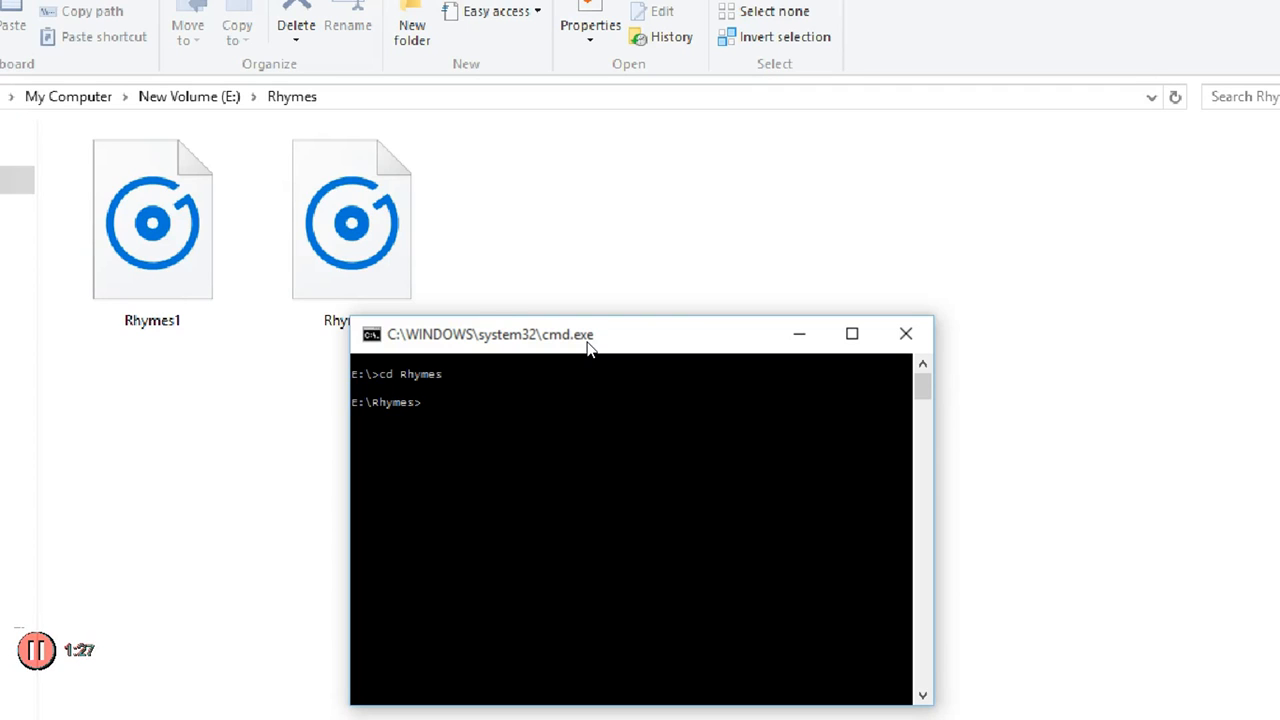
# - Run copy /b Rhymes1.mp3+Rhymes2.mp3 Song.mp3 to merge the two files into Song.mp3
pyautogui.write('copy')
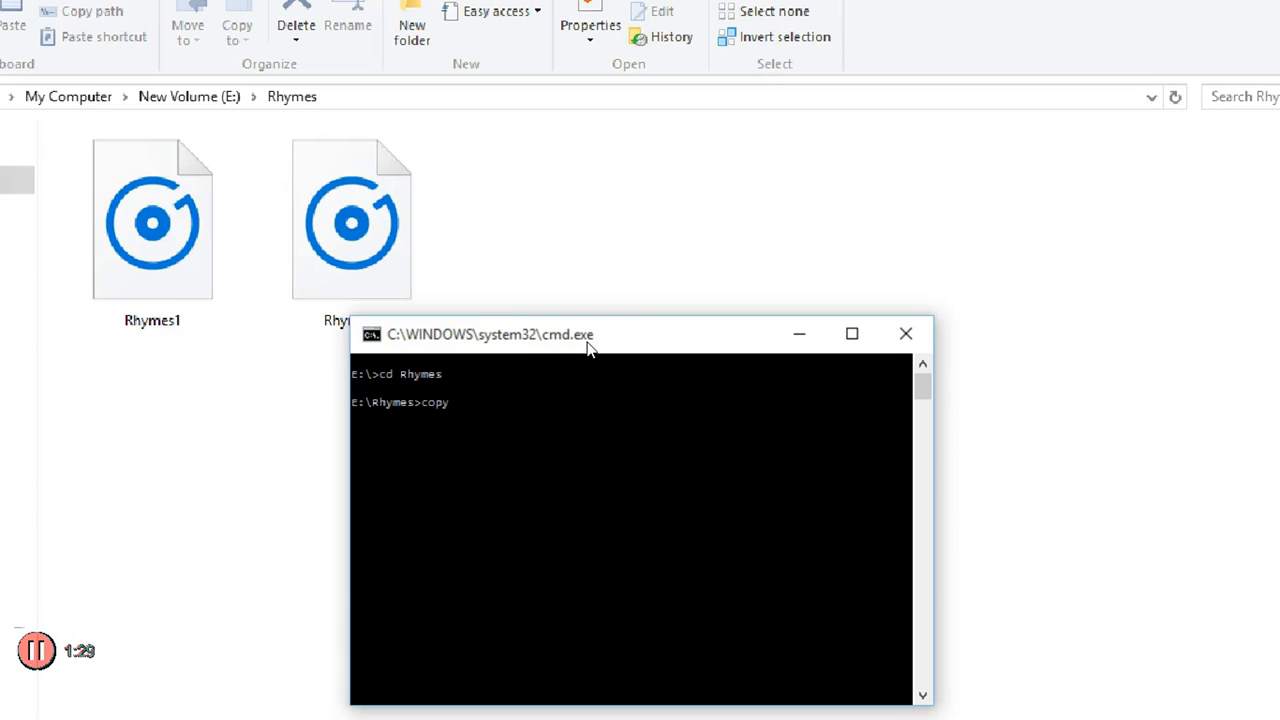
pyautogui.write('/')
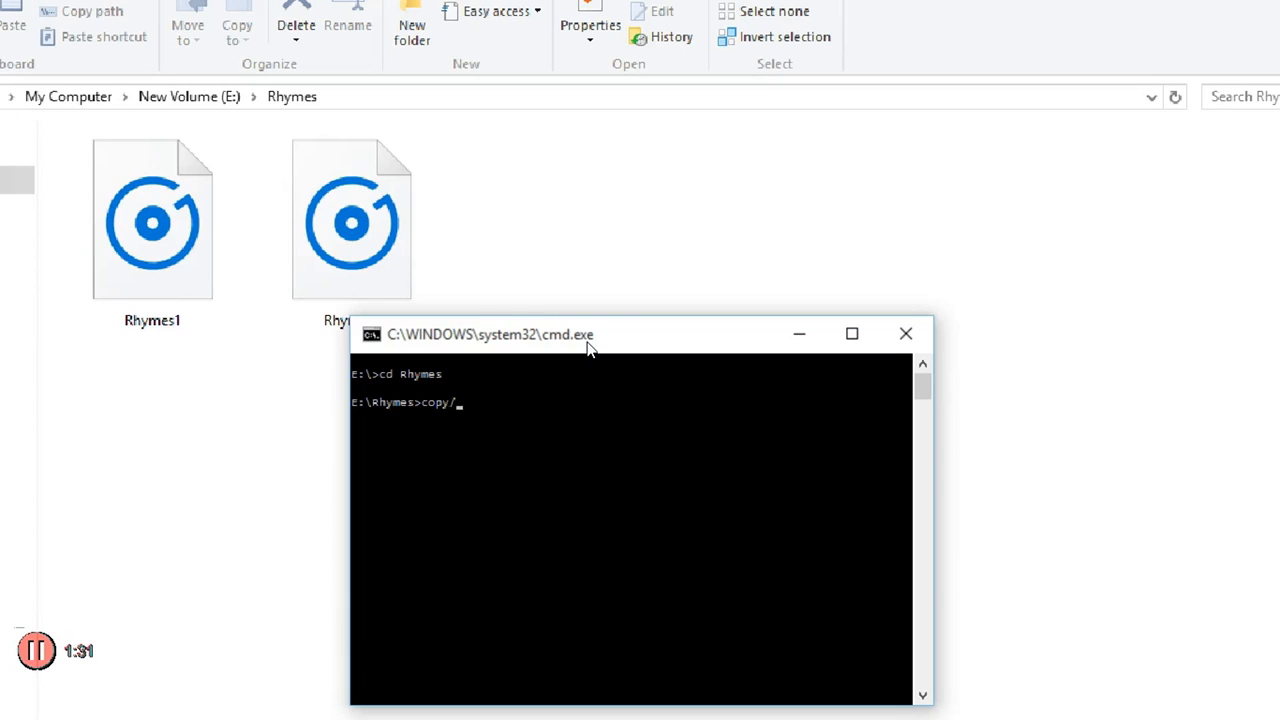
pyautogui.write('b')
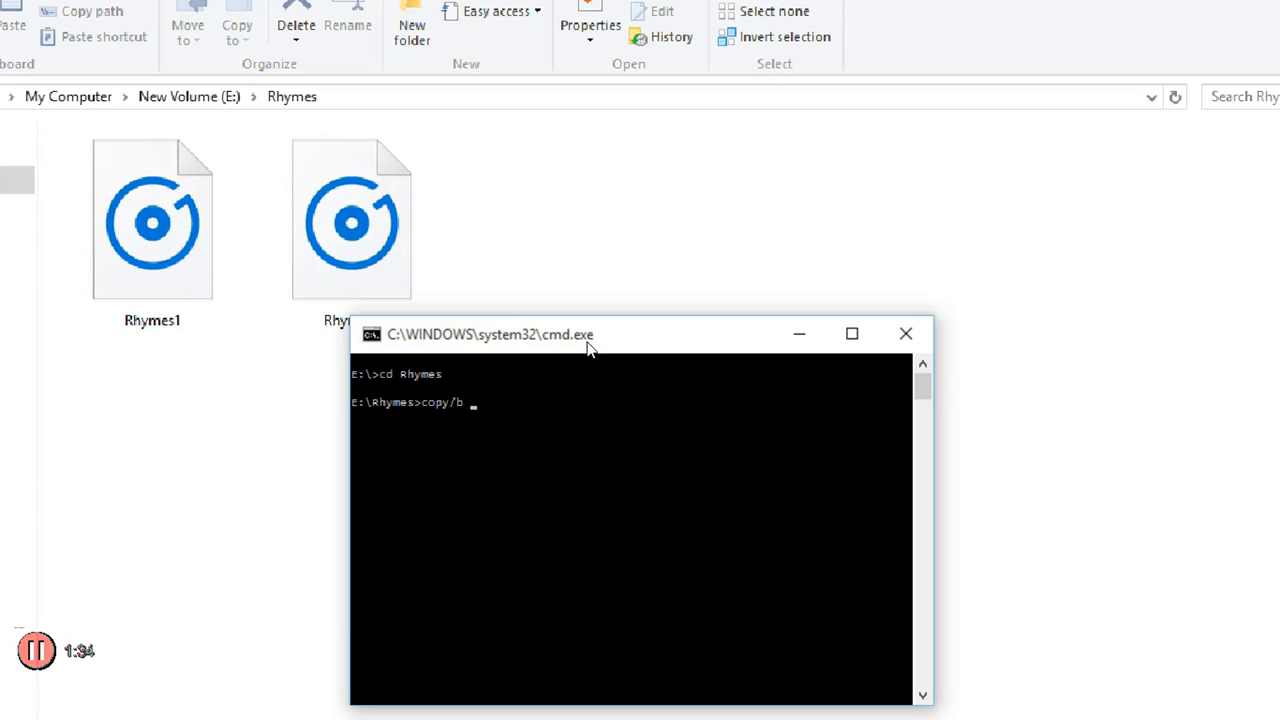
pyautogui.write('Rhymes1.mp')
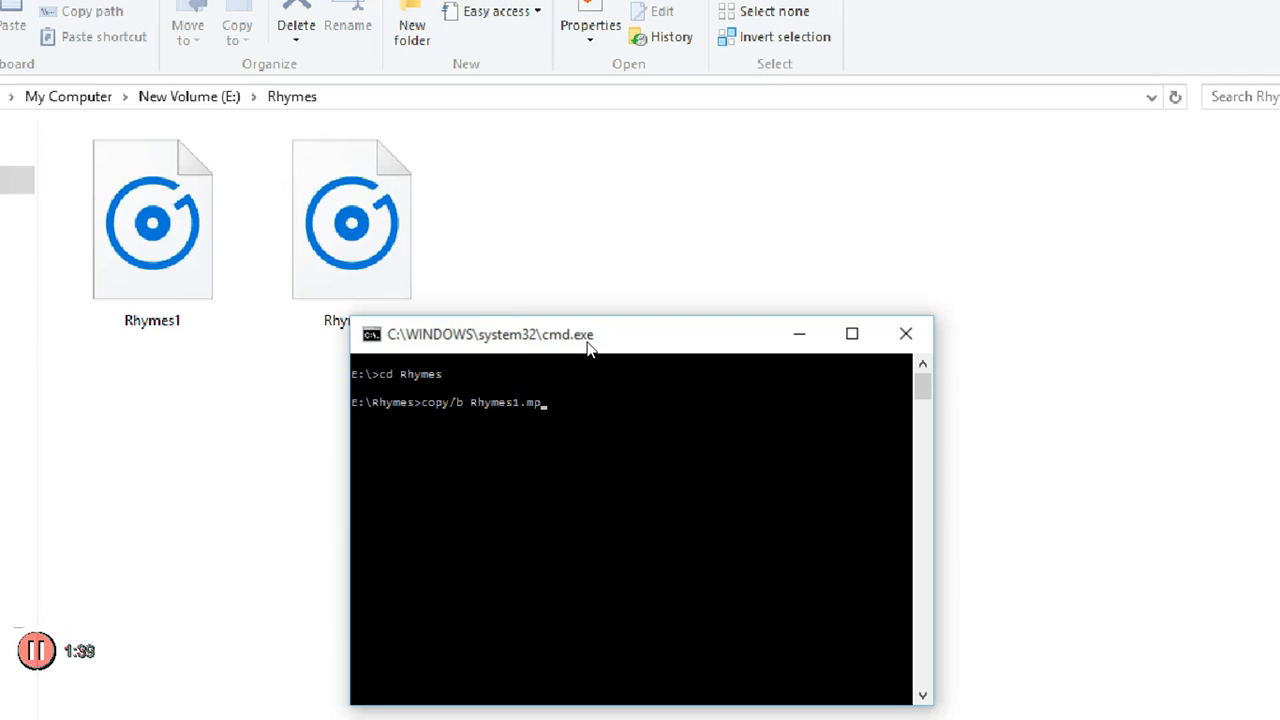
pyautogui.write('3+')
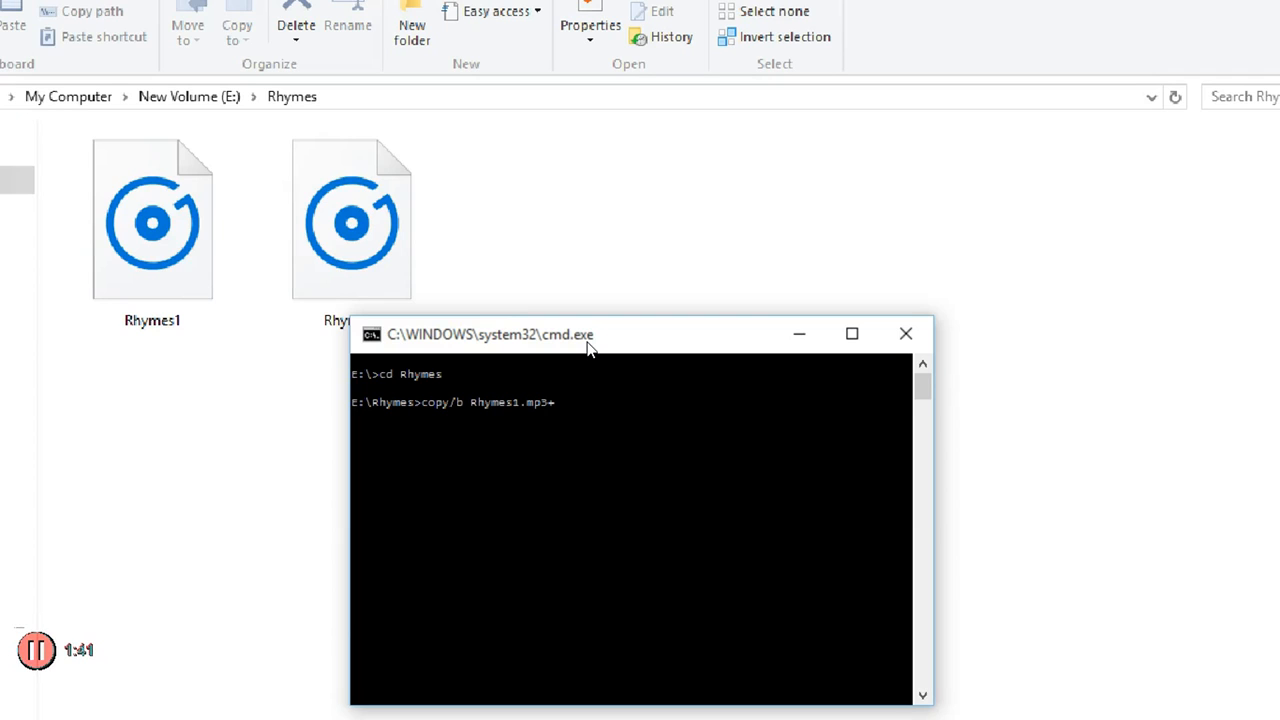
pyautogui.write('Rh')
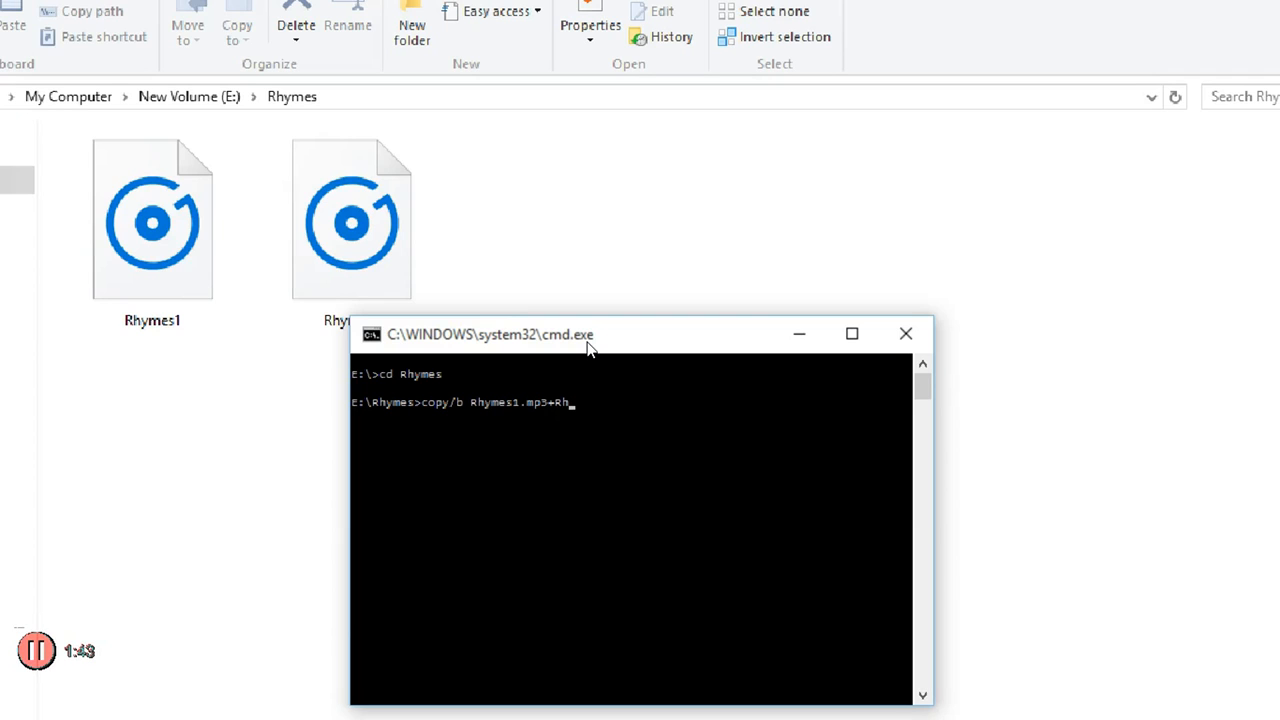
pyautogui.write('ymes')
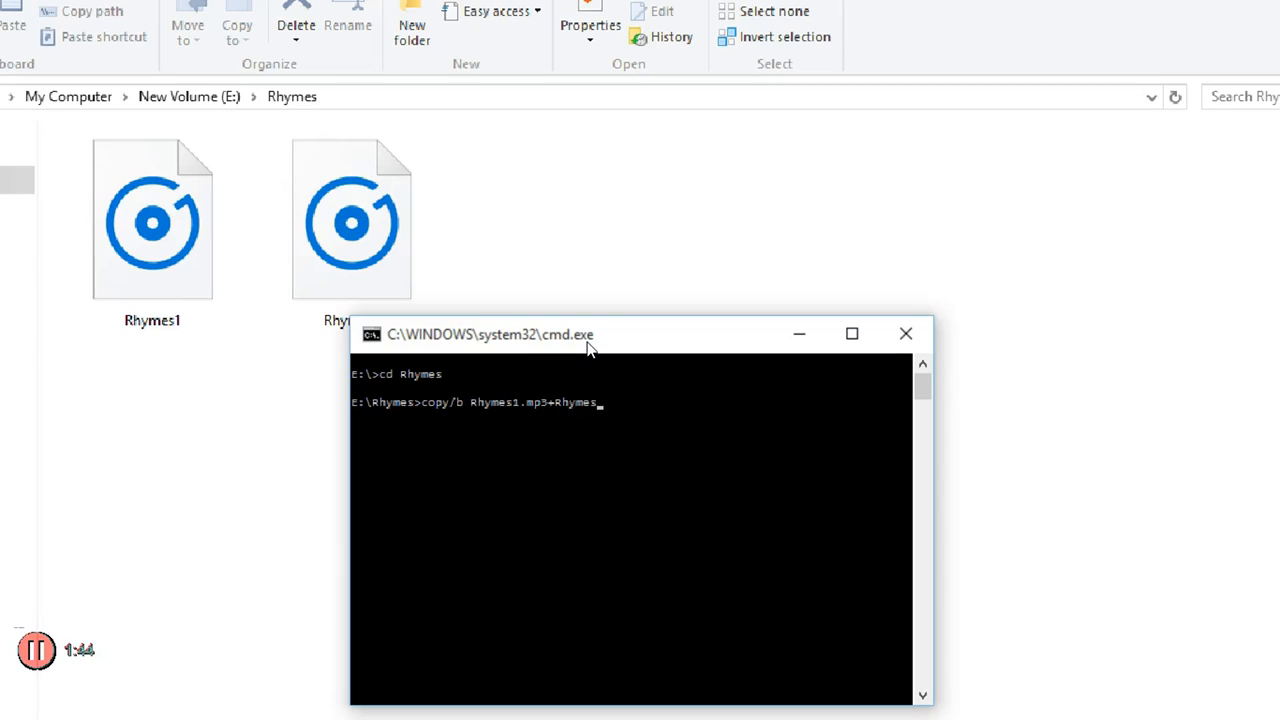
pyautogui.write('Rhymes2.mp3')
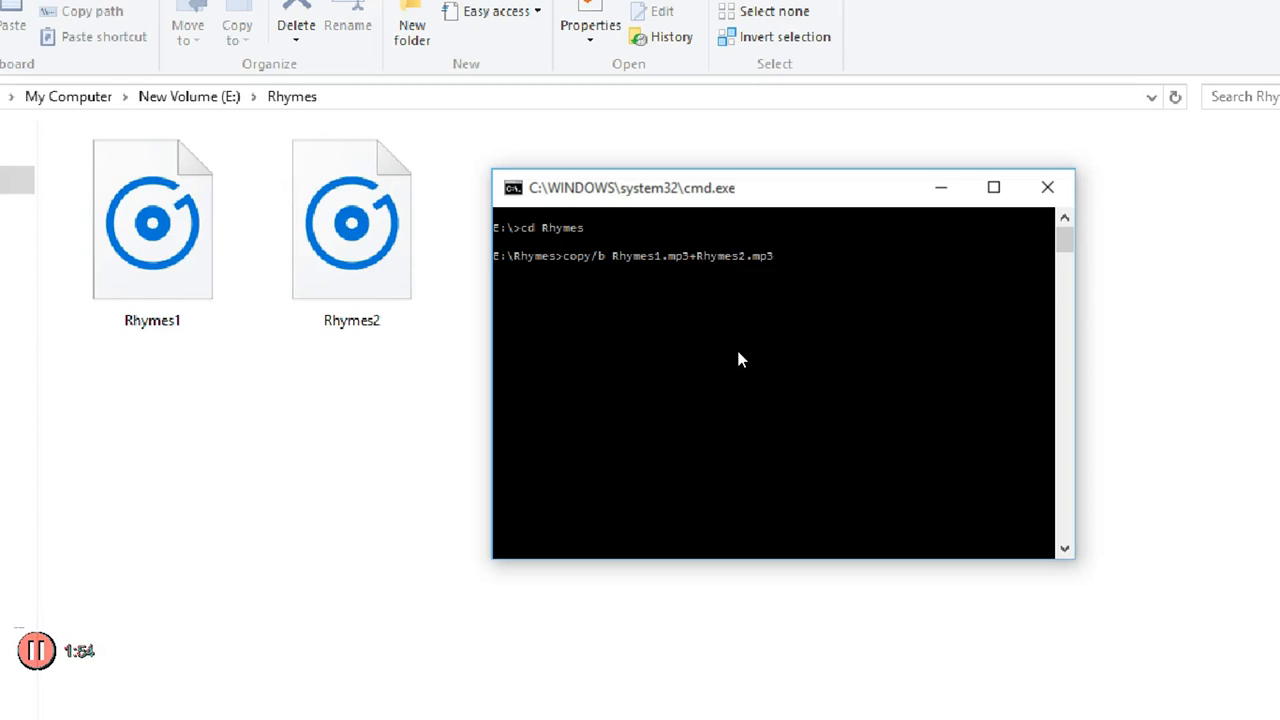
pyautogui.write('Song.')
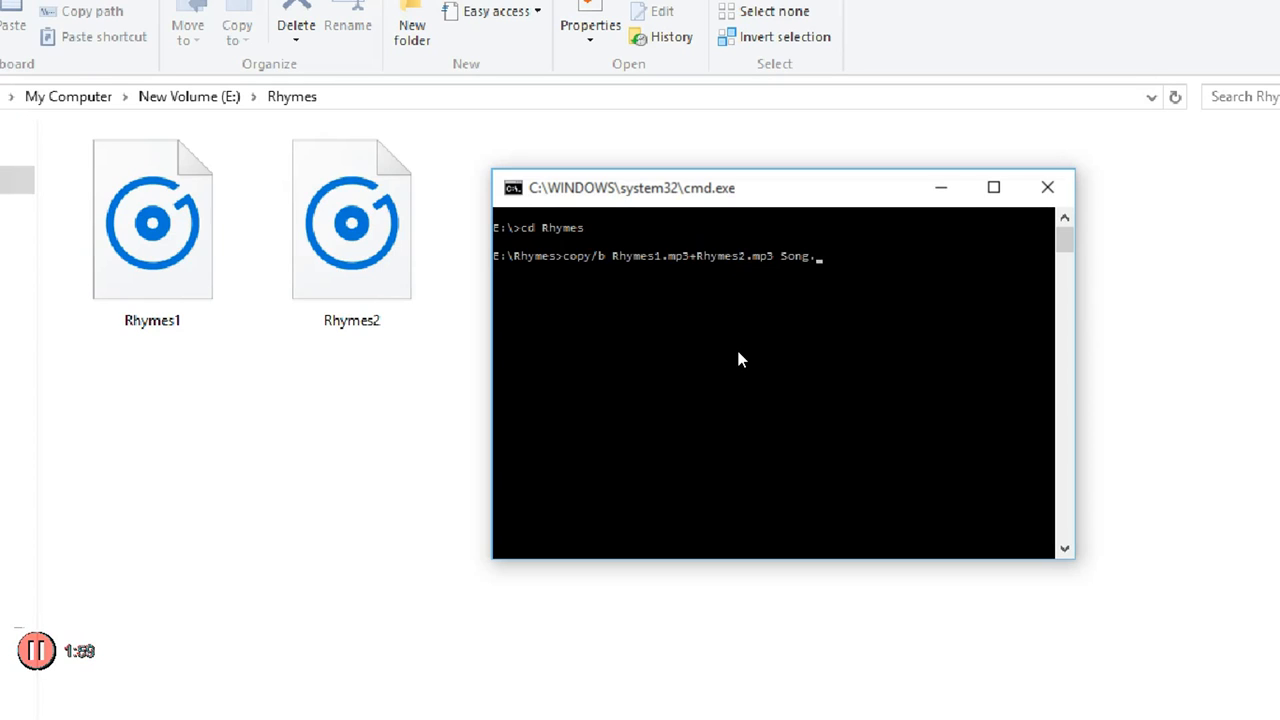
pyautogui.write('mp')
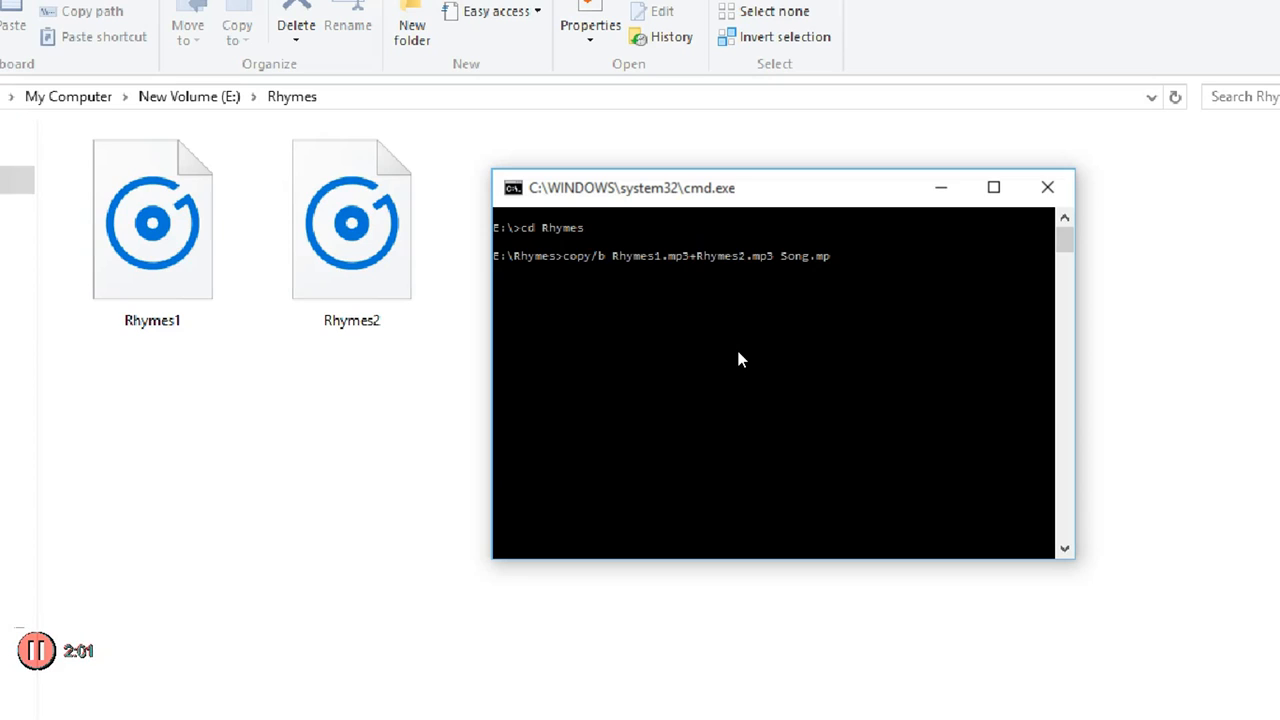
pyautogui.write('3')
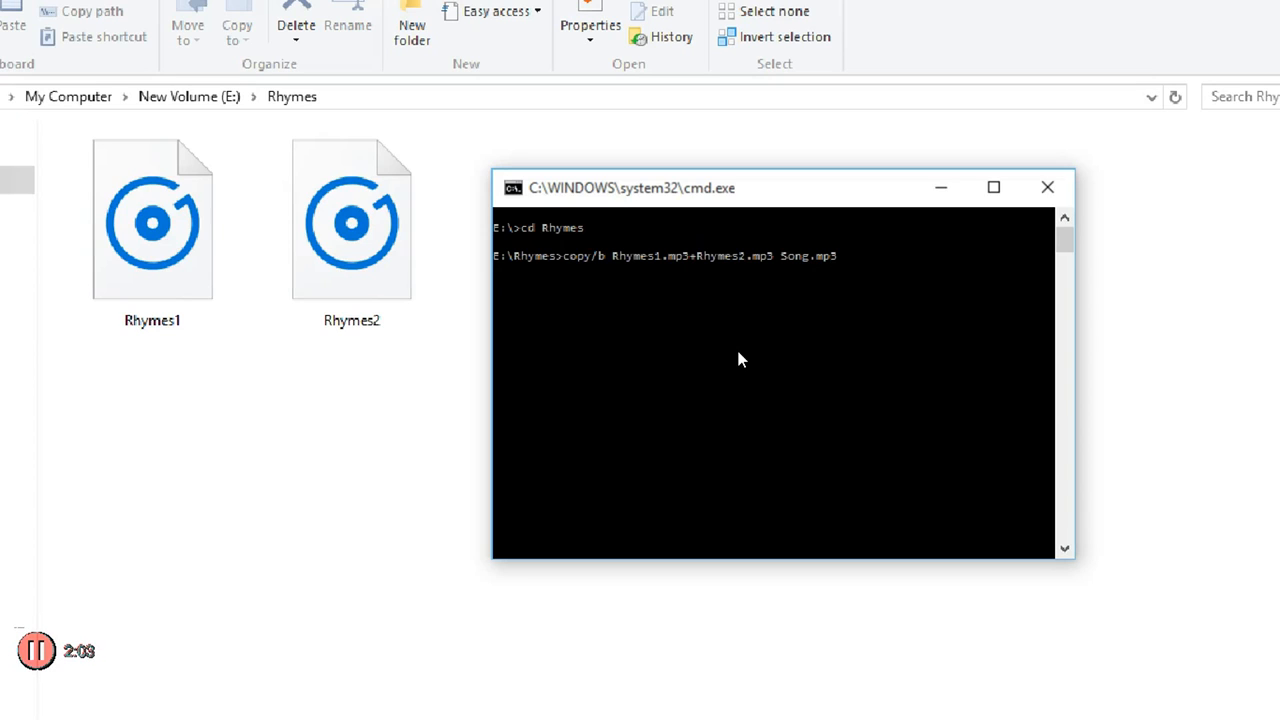
pyautogui.press('enter')
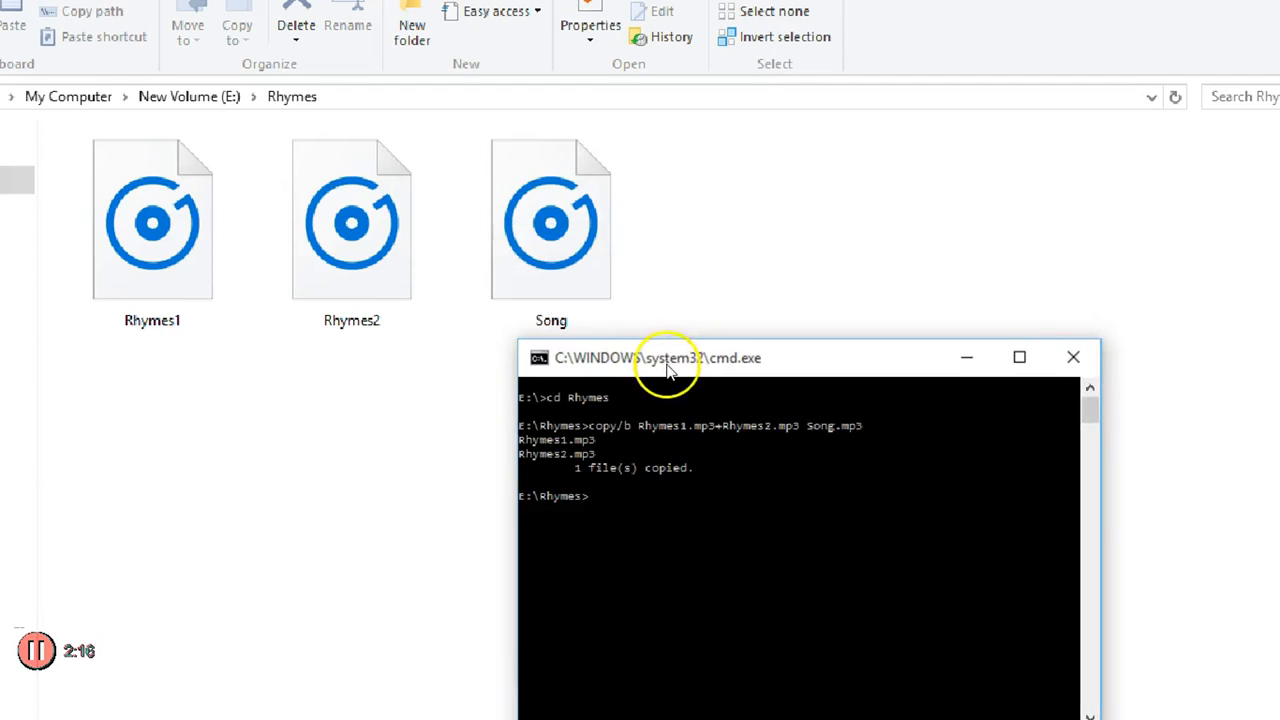
# - Move the Command Prompt window aside to reveal the new Song file in Rhymes
pyautogui.moveTo(668, 356); pyautogui.dragTo(584, 358)
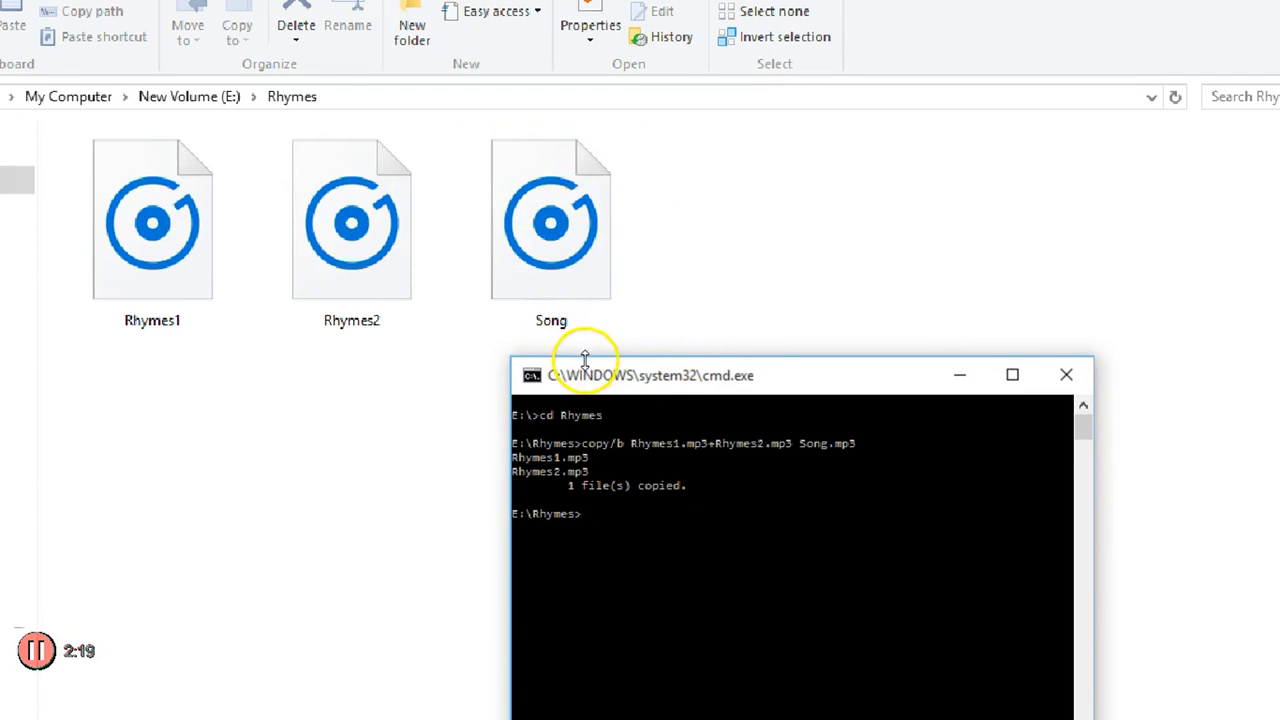